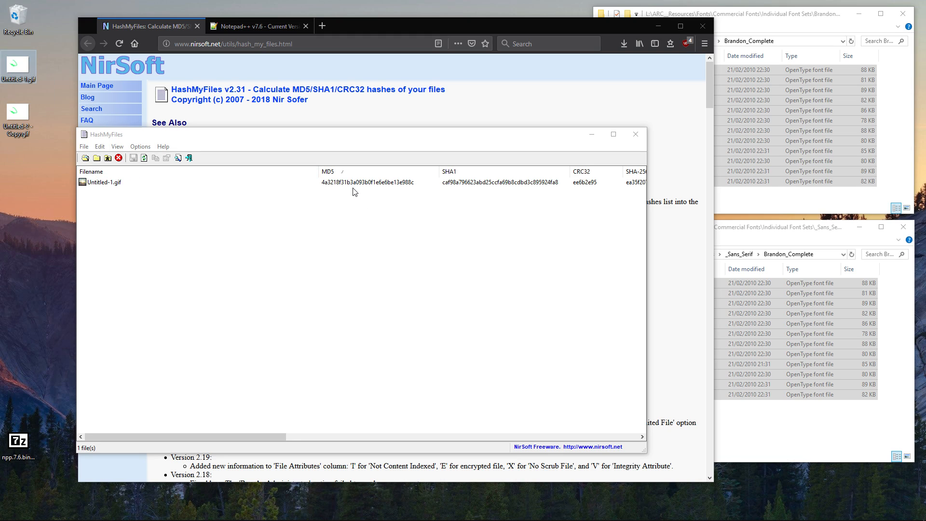
# Step: Select the Untitled-1.gif hash entry in HashMyFiles
pyautogui.click(103, 182)
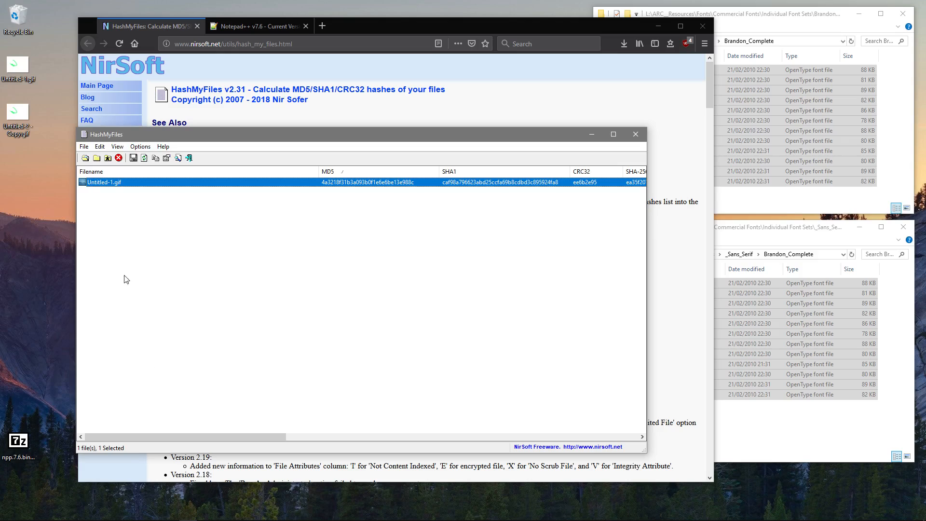
pyautogui.moveTo(49, 171)
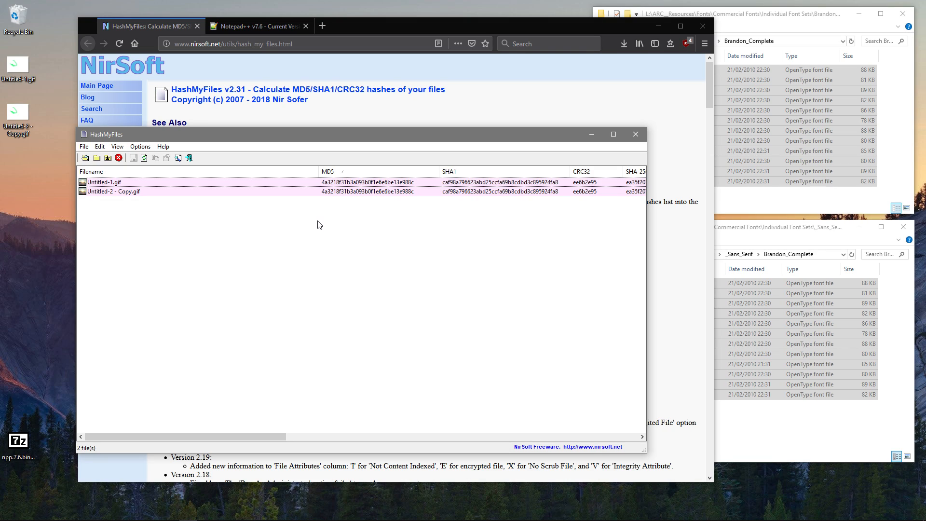
pyautogui.moveTo(327, 220)
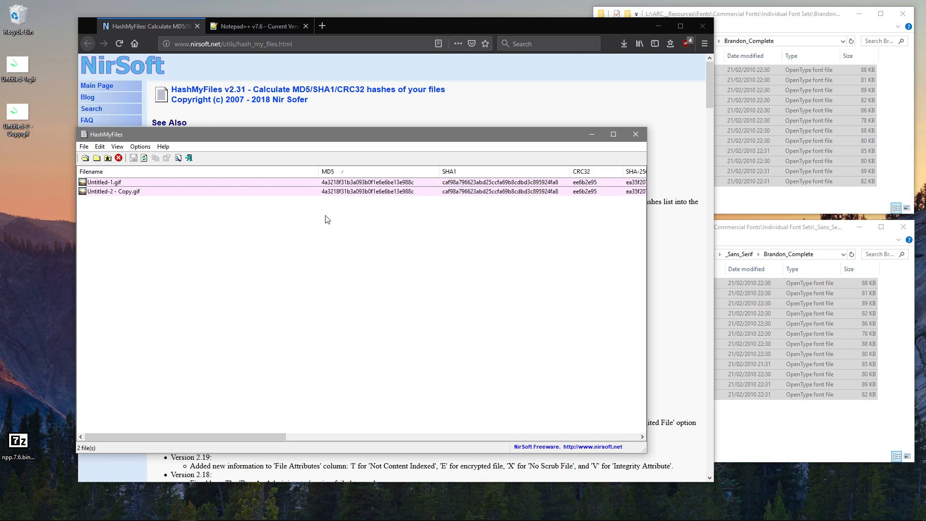
# Step: Move the HashMyFiles window aside and select all twelve Brandon font files
pyautogui.moveTo(325, 134); pyautogui.dragTo(372, 146)
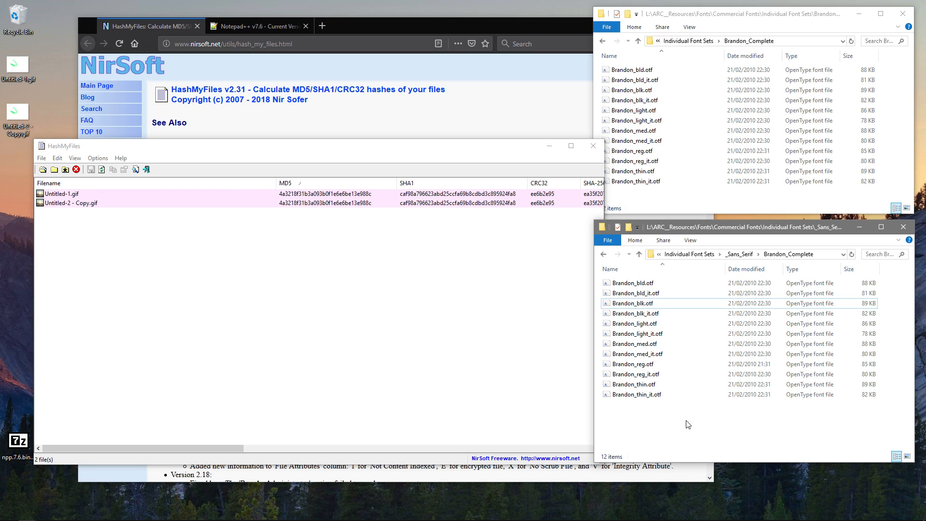
pyautogui.moveTo(573, 164)
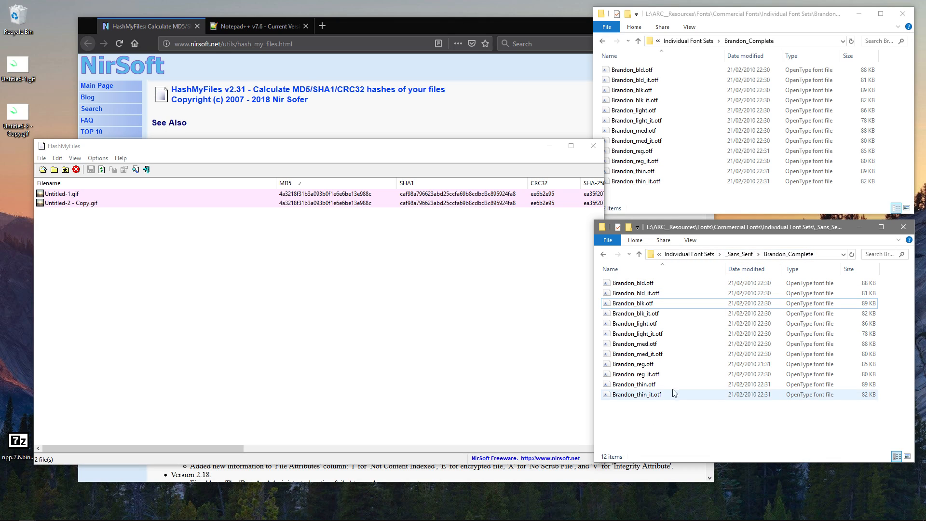
pyautogui.press('ctrl+a')
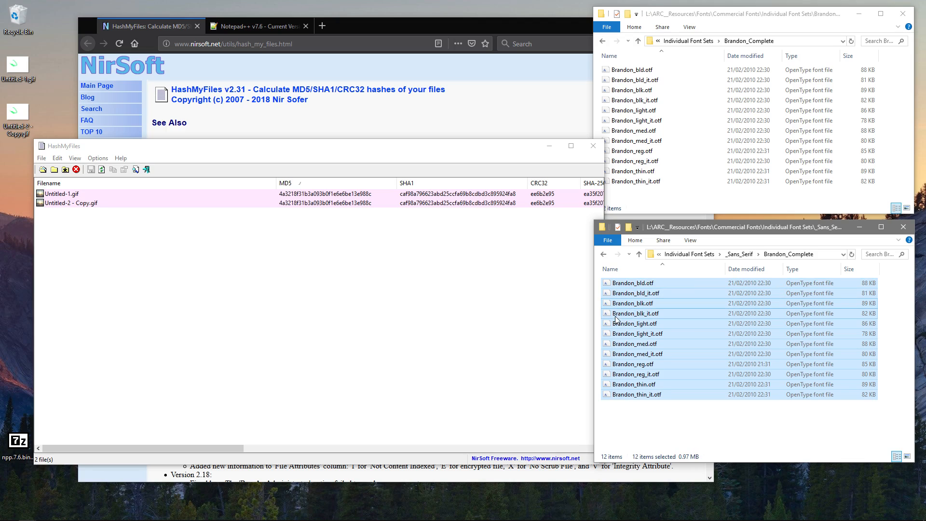
pyautogui.moveTo(635, 323)
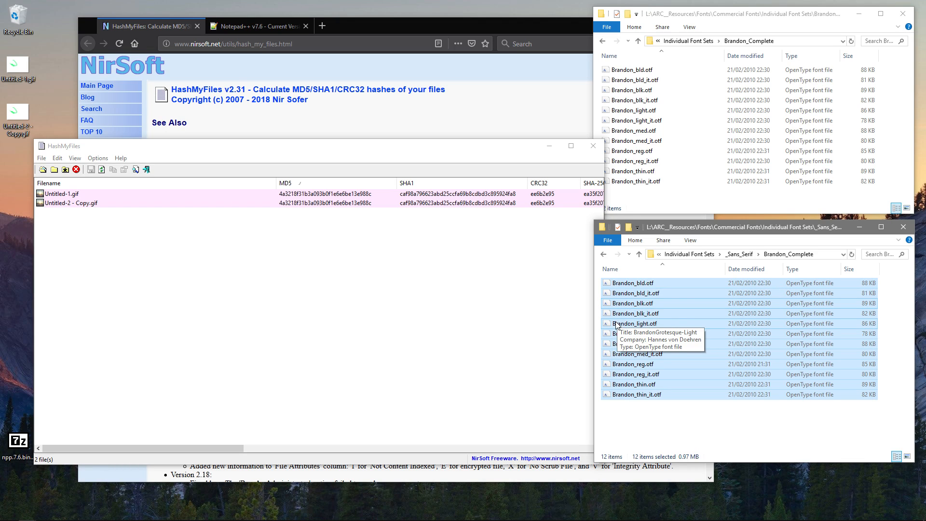
pyautogui.moveTo(629, 313)
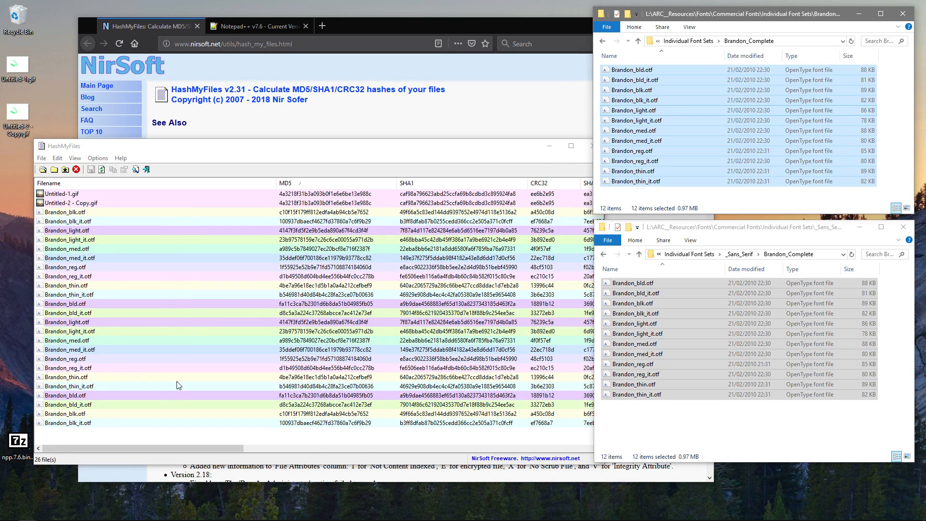
pyautogui.moveTo(173, 407)
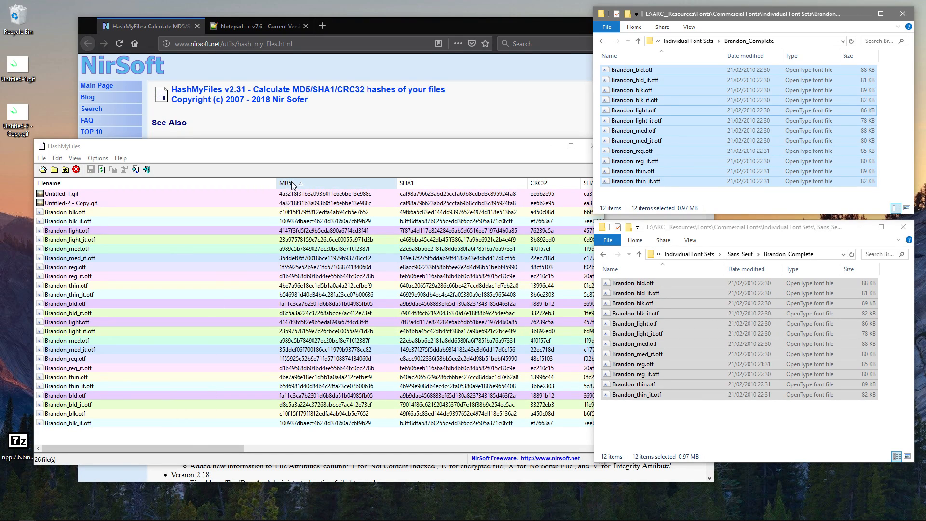
# Step: Sort the 26-entry hash list by MD5 so duplicate fonts pair up
pyautogui.click(290, 183)
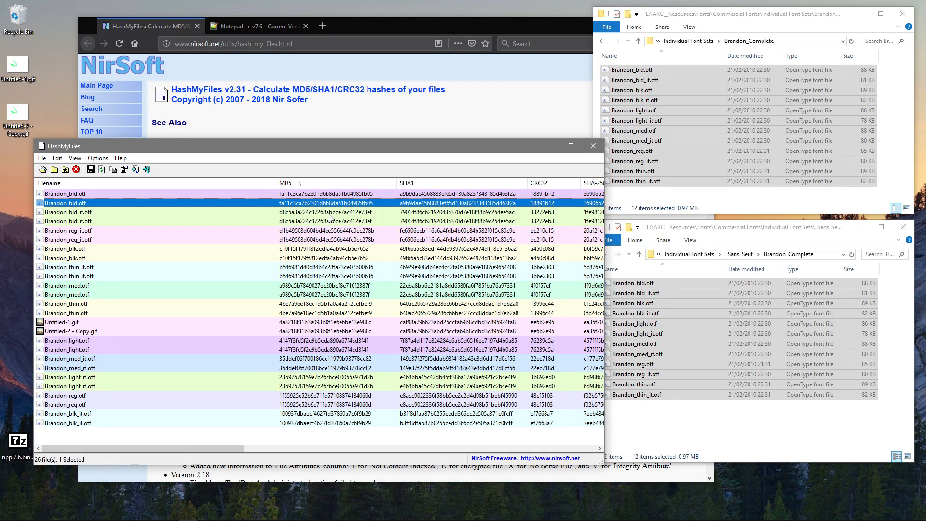
# Step: Open the Notepad++ published SHA-1/MD5 digests list to find the npp.7.6.bin.7z MD5
pyautogui.click(254, 25)
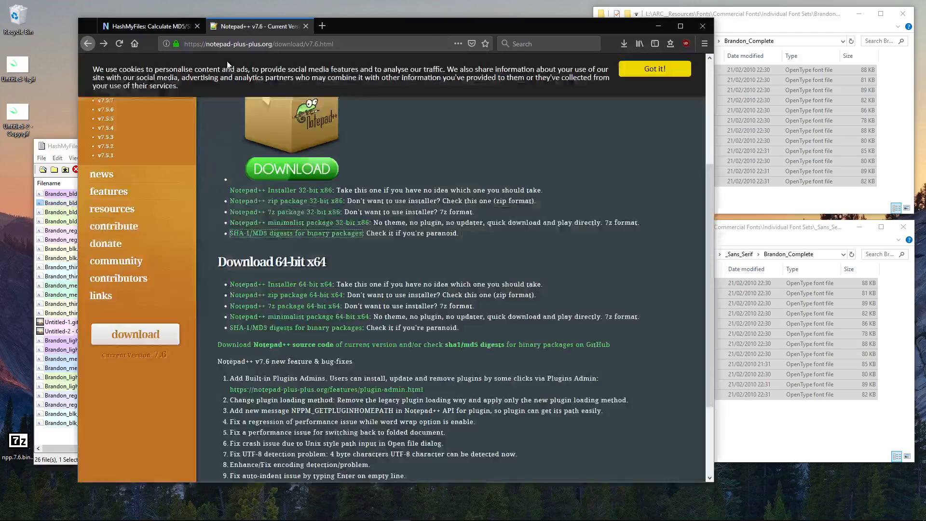
pyautogui.scroll(3)
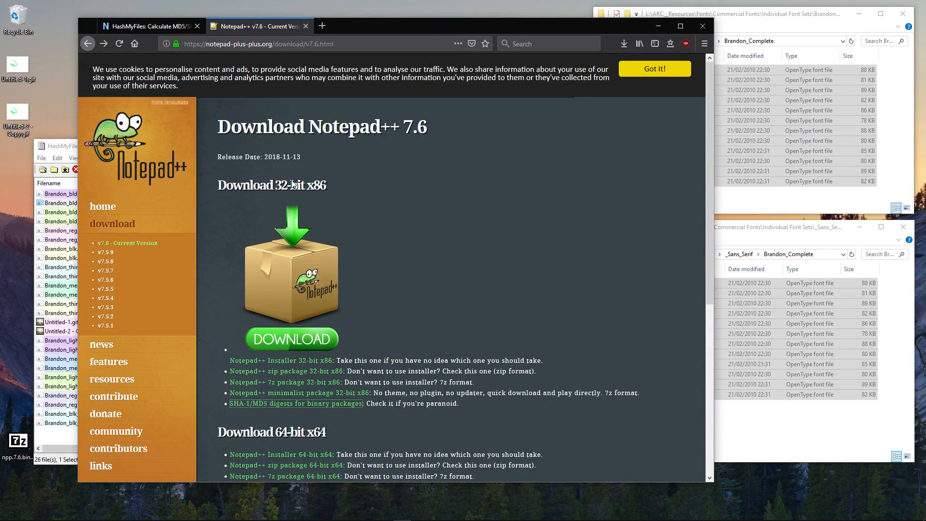
pyautogui.scroll(-3)
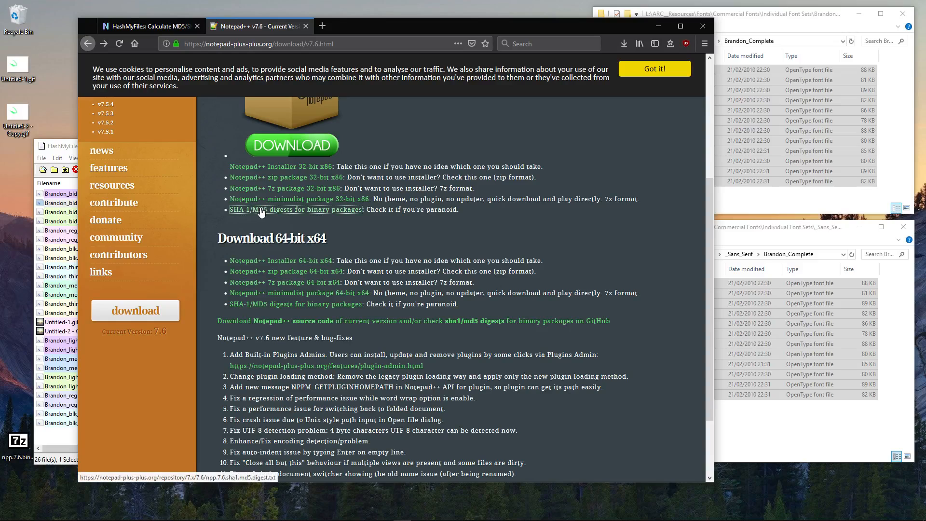
pyautogui.click(297, 210)
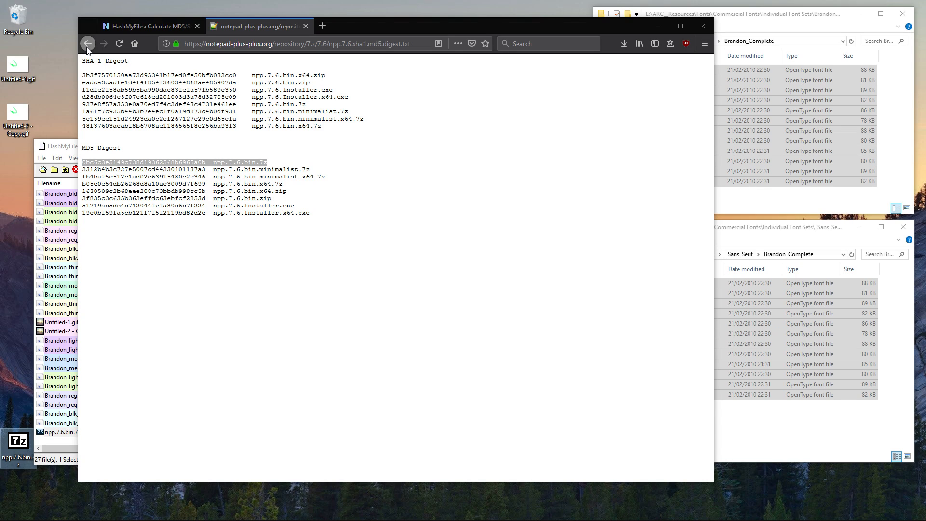
# Step: Return to the Notepad++ download page, then switch to the NirSoft HashMyFiles page
pyautogui.click(87, 43)
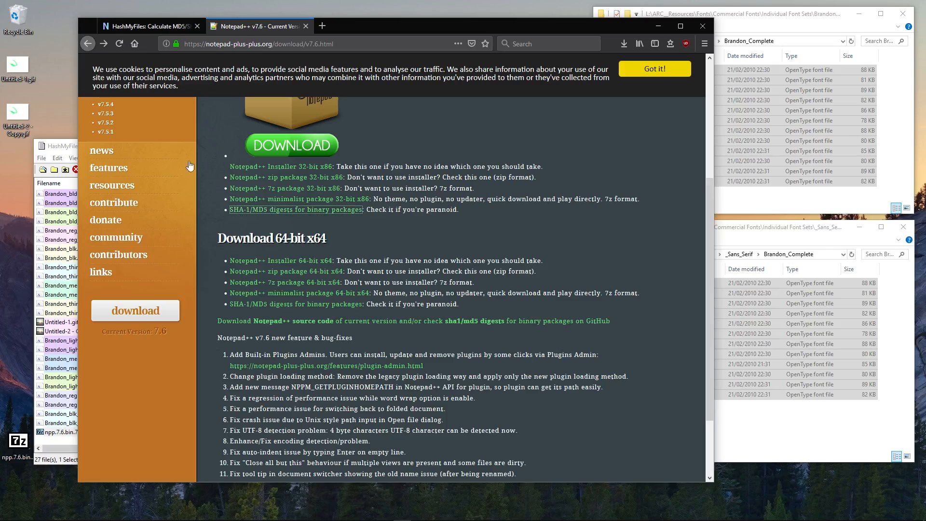
pyautogui.scroll(3)
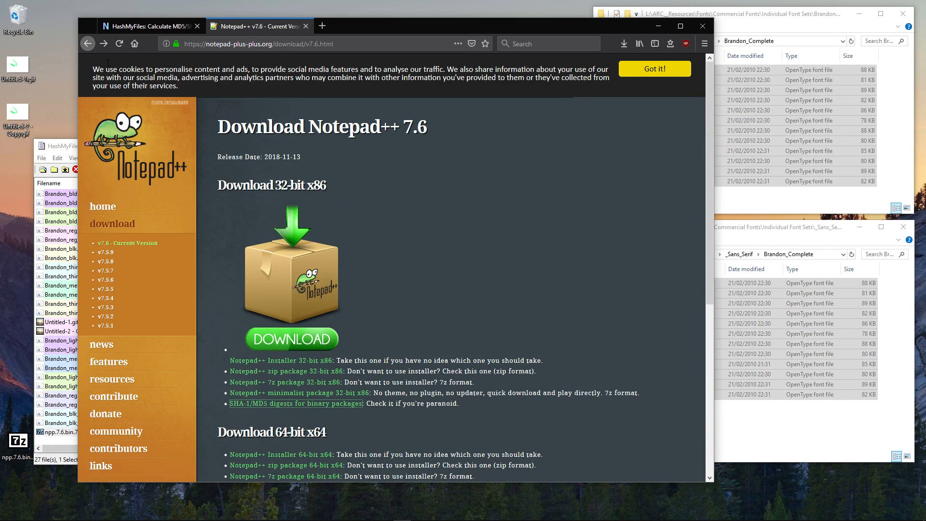
pyautogui.click(147, 25)
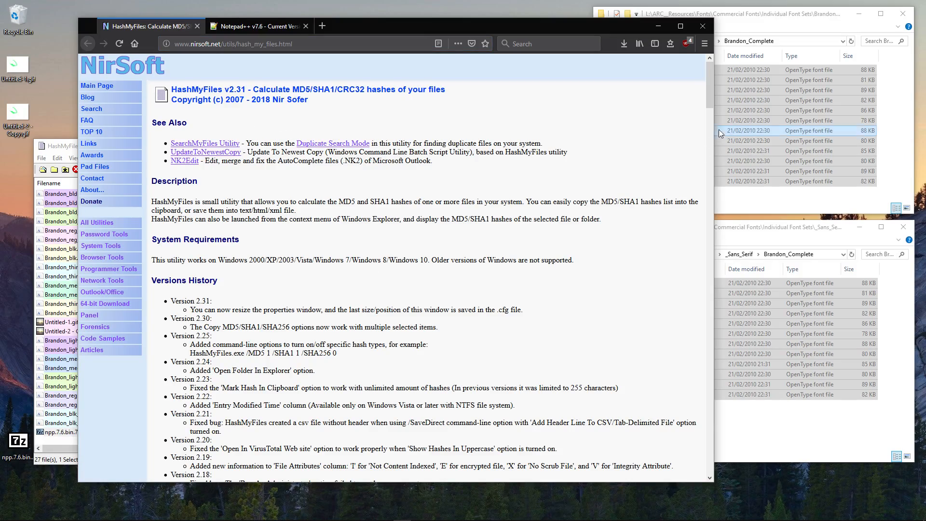
pyautogui.scroll(-3)
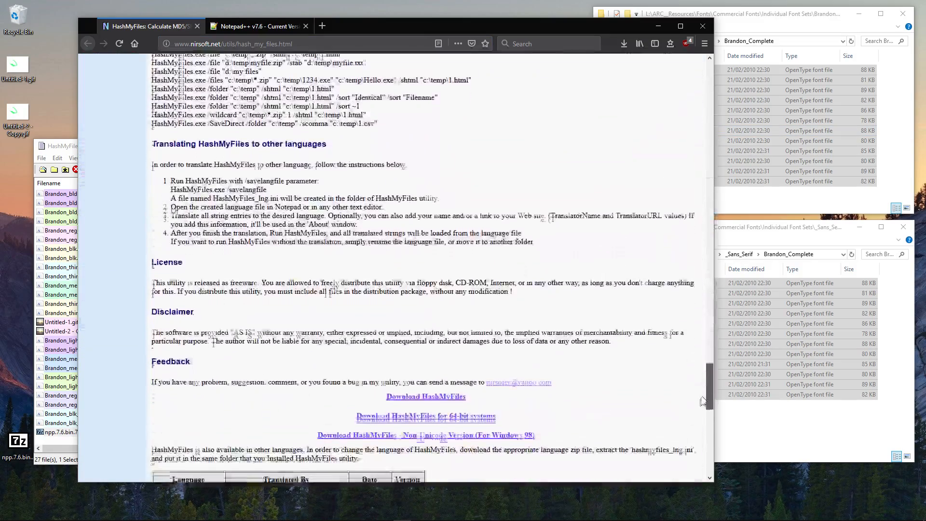
pyautogui.scroll(-3)
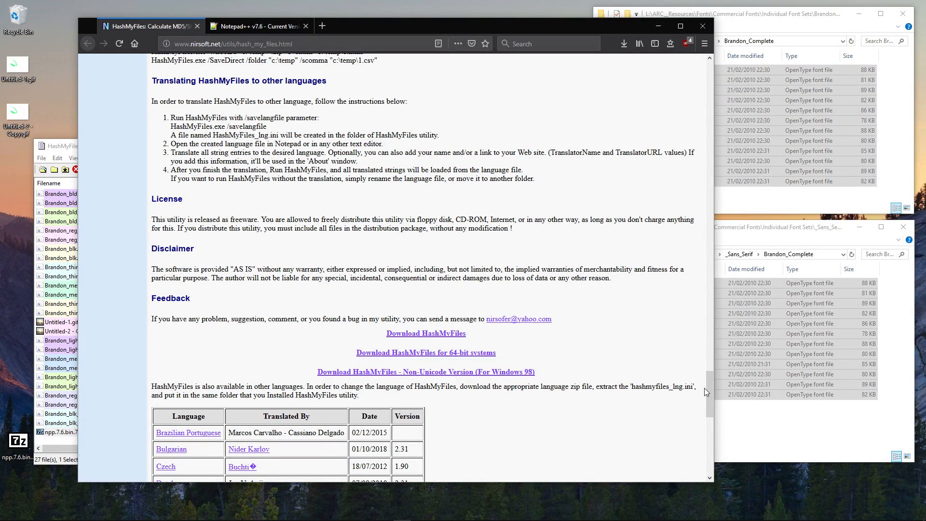